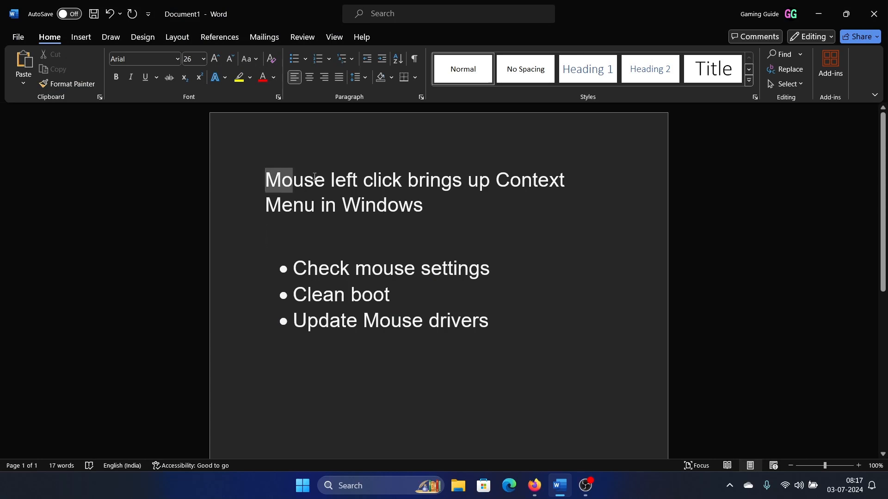
- Select and deselect the document's title line in Word before leaving it
{"action": "left_click_drag", "start_coordinate": [266, 181], "coordinate": [422, 206]}
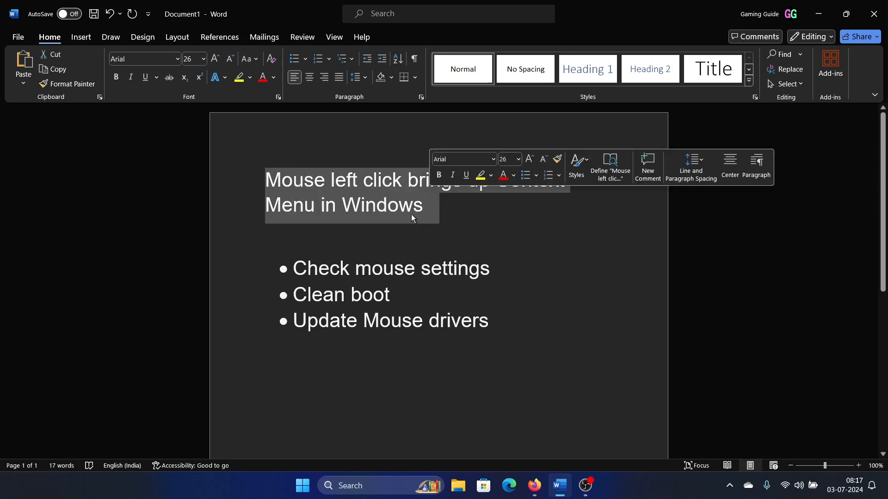
{"action": "left_click", "coordinate": [435, 205]}
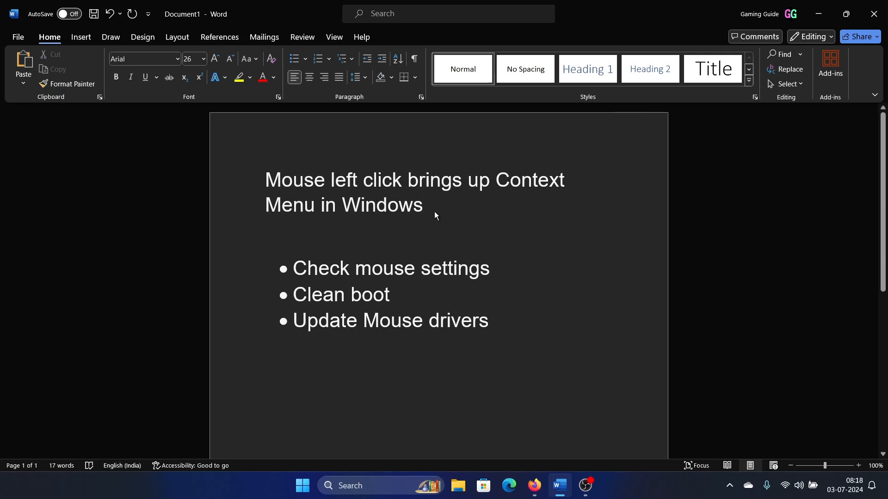
{"action": "mouse_move", "coordinate": [559, 355]}
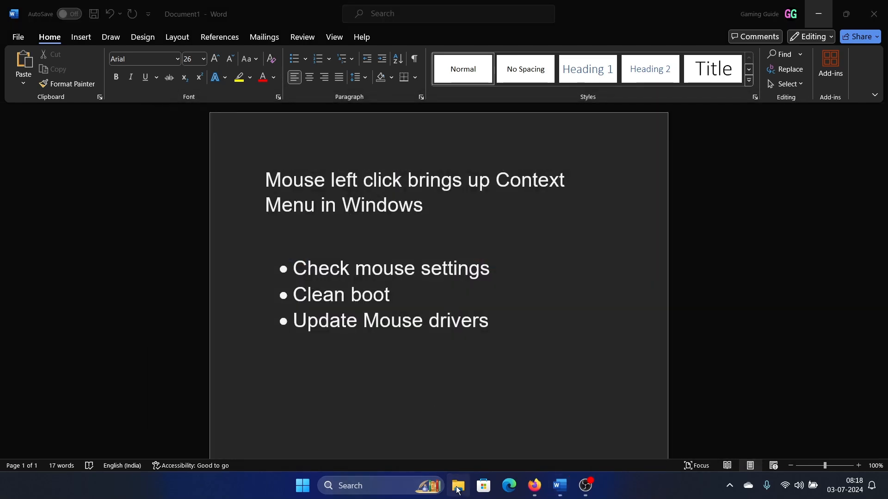
{"action": "right_click", "coordinate": [456, 486]}
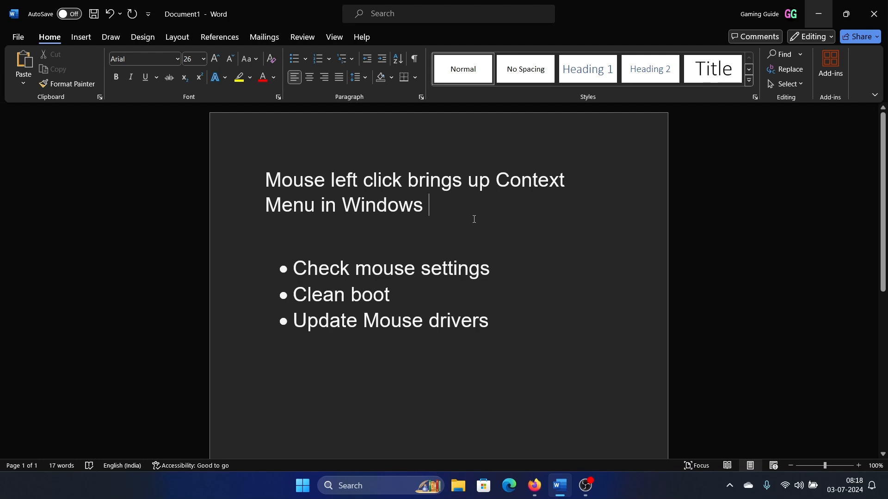
{"action": "mouse_move", "coordinate": [321, 417]}
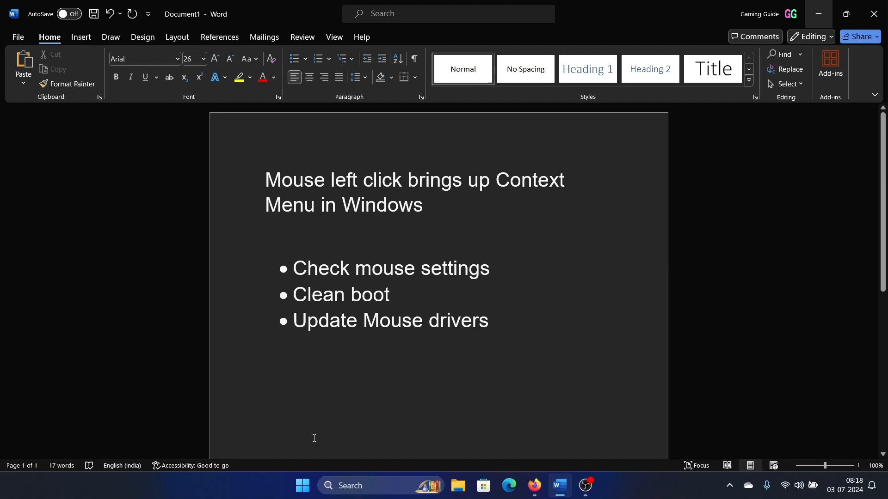
- Launch Settings from the Start quick menu and go to Bluetooth & devices > Mouse
{"action": "right_click", "coordinate": [302, 486]}
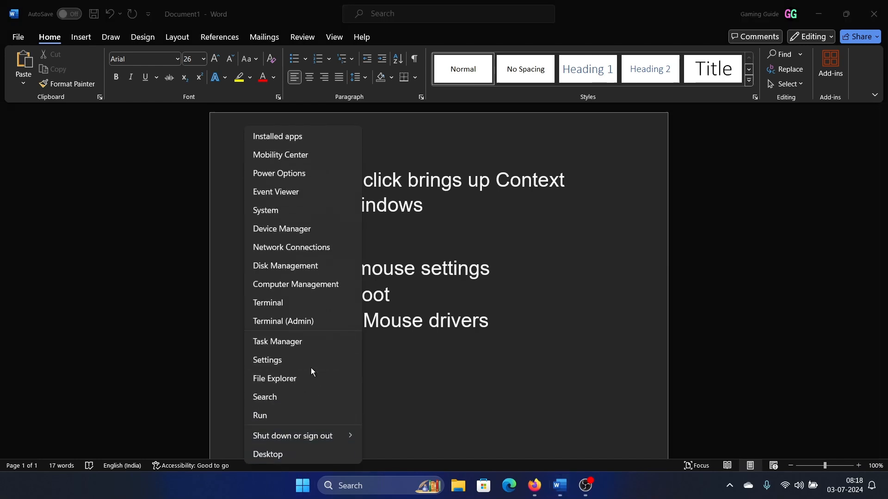
{"action": "left_click", "coordinate": [266, 360]}
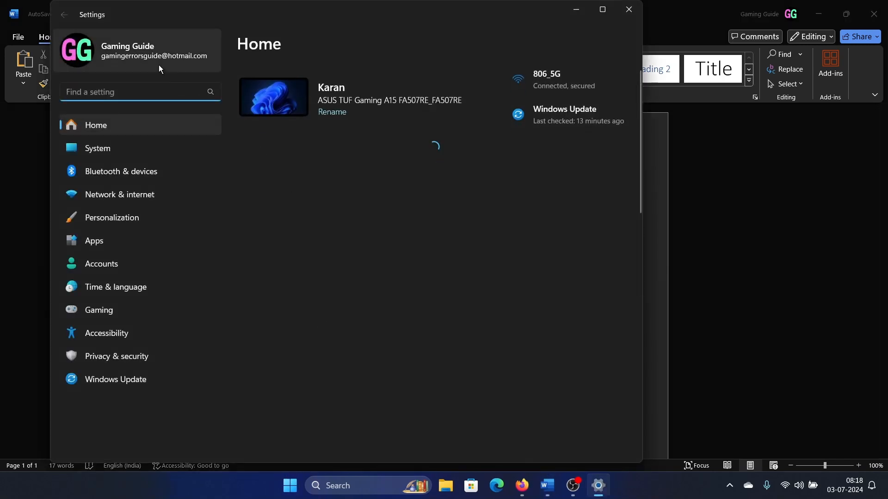
{"action": "mouse_move", "coordinate": [113, 158]}
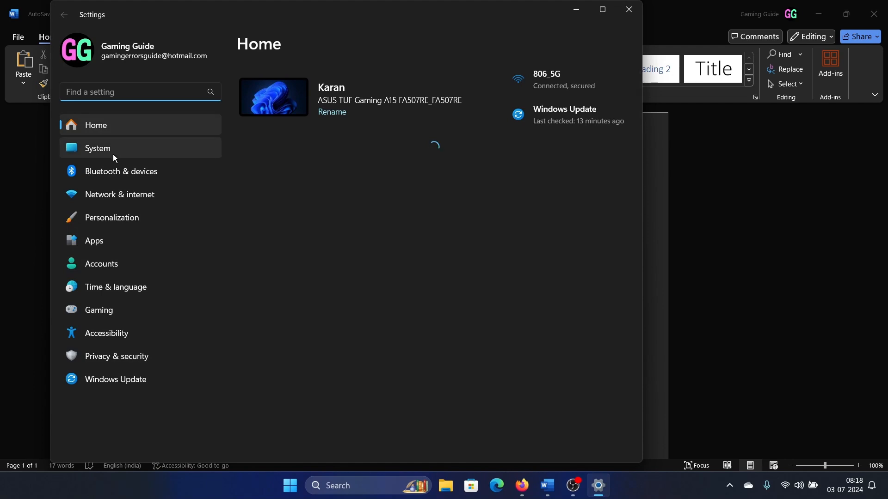
{"action": "left_click", "coordinate": [120, 171]}
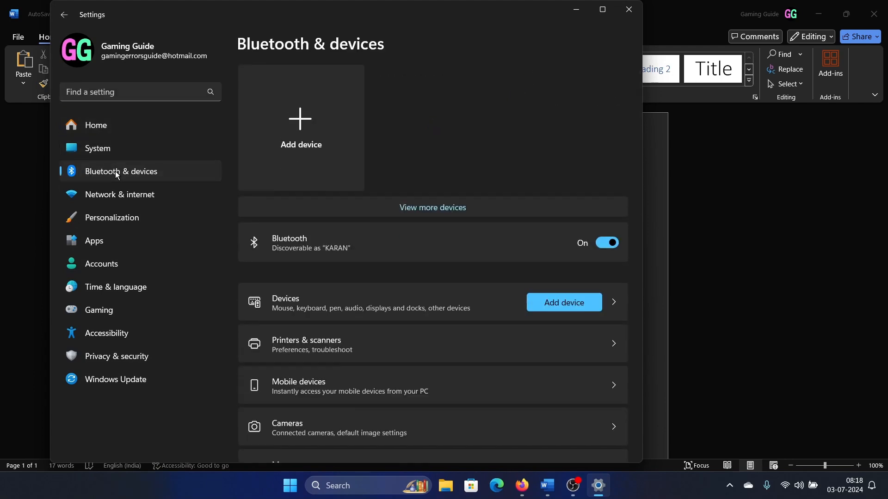
{"action": "scroll", "scroll_direction": "down", "scroll_amount": 3}
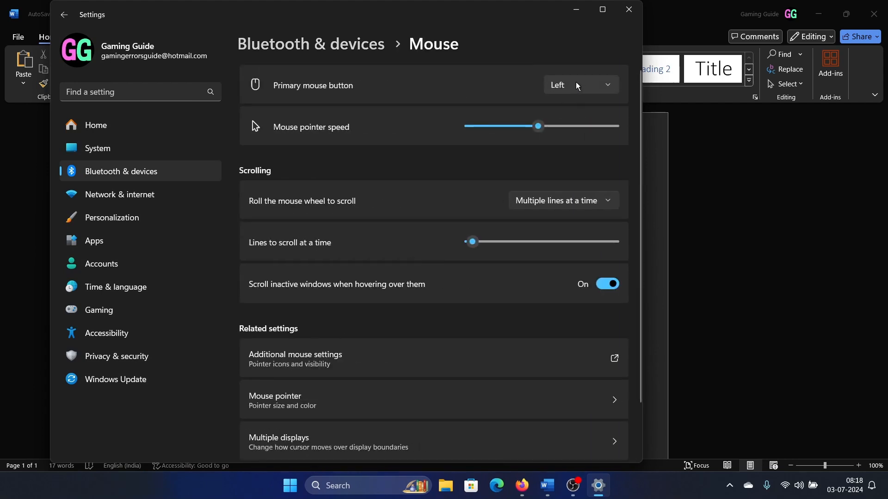
- Switch the primary mouse button to Right, then back to Left
{"action": "left_click", "coordinate": [579, 85]}
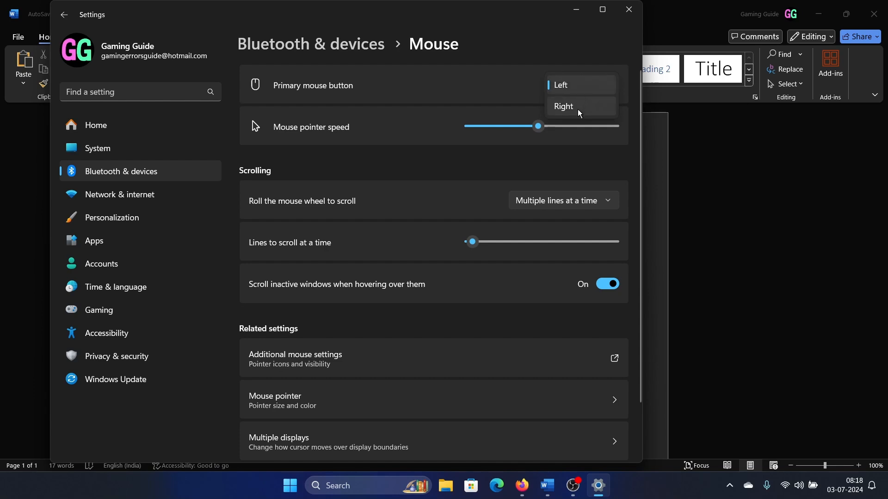
{"action": "left_click", "coordinate": [563, 107]}
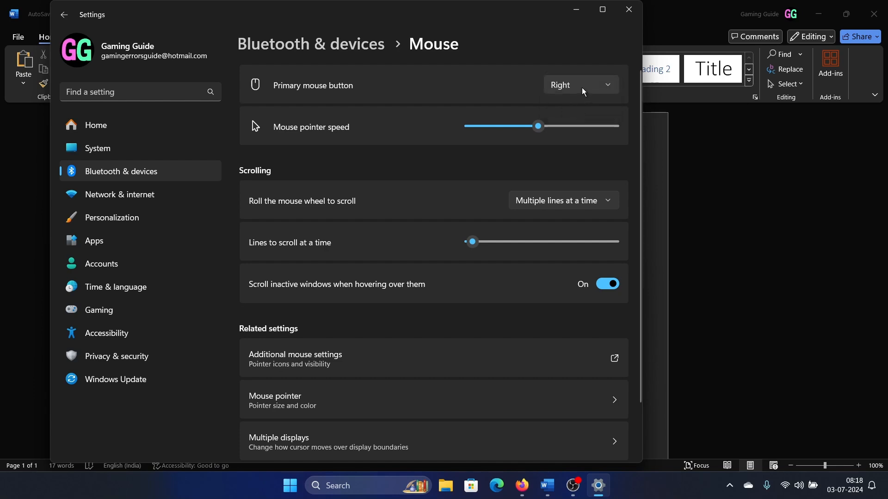
{"action": "left_click", "coordinate": [579, 85]}
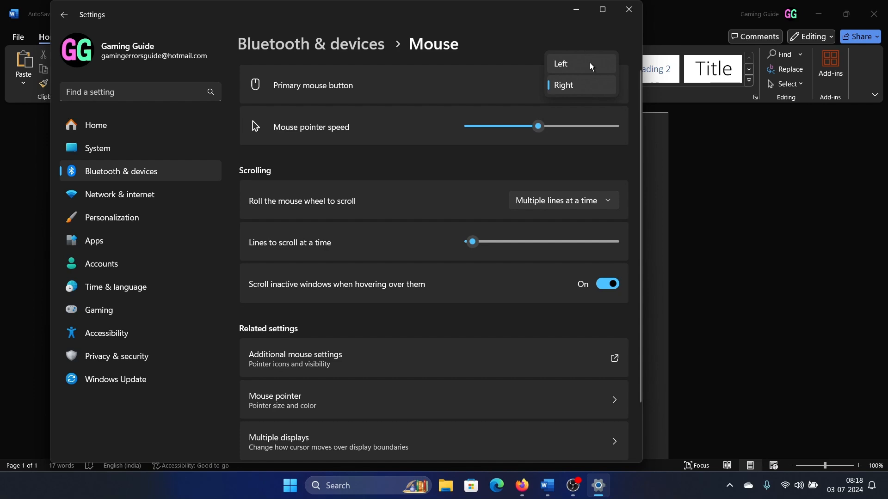
{"action": "left_click", "coordinate": [560, 64]}
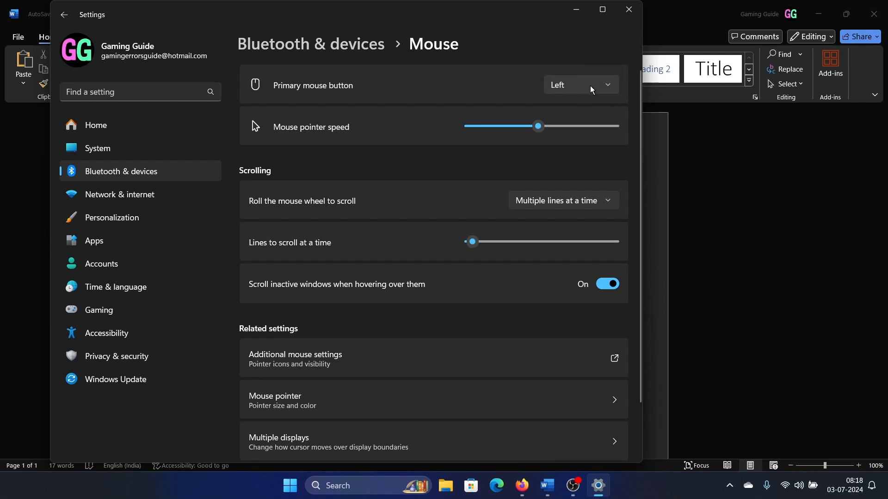
{"action": "mouse_move", "coordinate": [581, 92]}
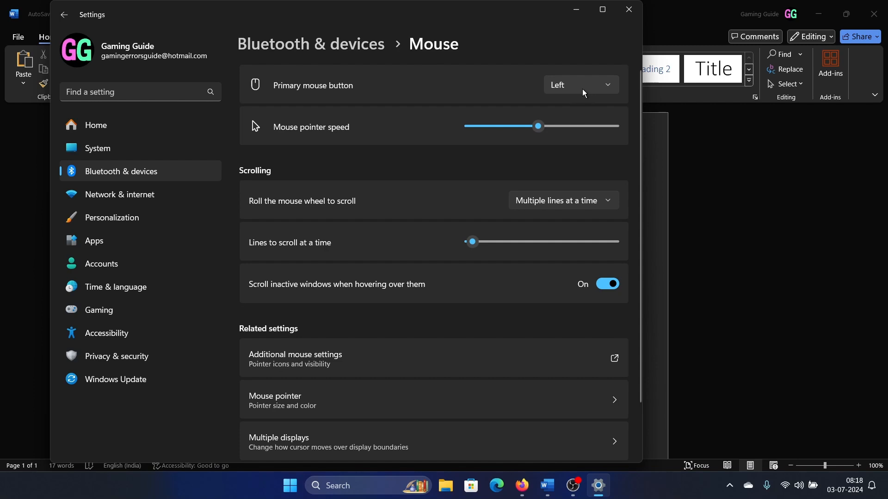
{"action": "mouse_move", "coordinate": [587, 89]}
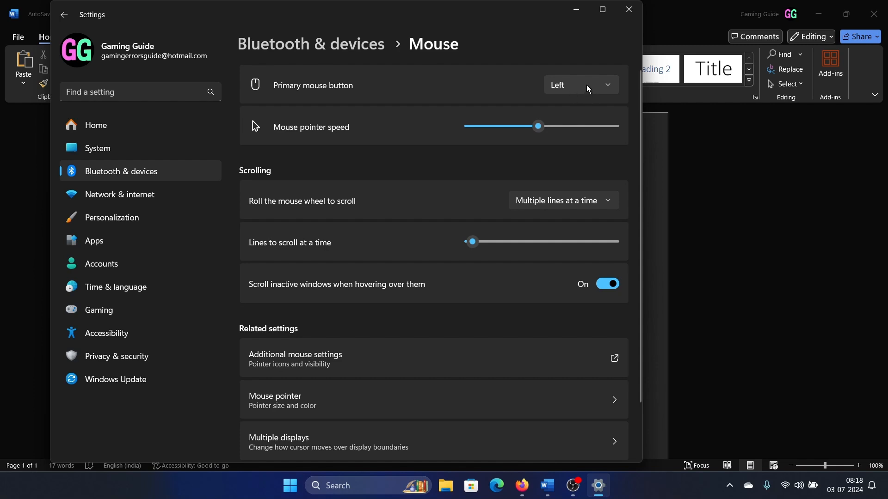
- Toggle the primary mouse button to Right again and restore it to Left
{"action": "left_click", "coordinate": [581, 85]}
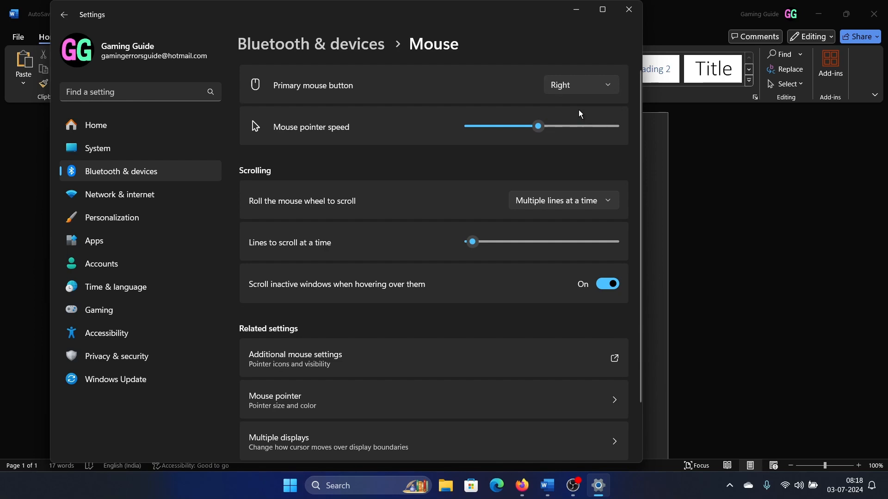
{"action": "mouse_move", "coordinate": [578, 85]}
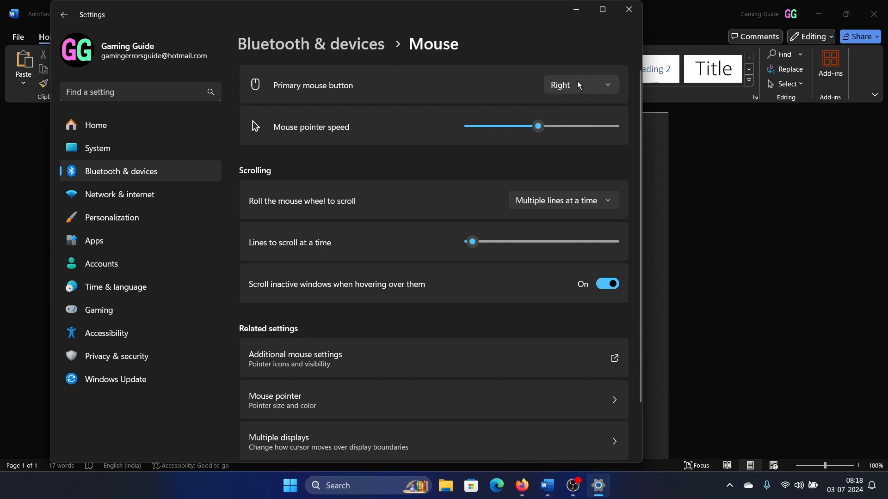
{"action": "mouse_move", "coordinate": [575, 92]}
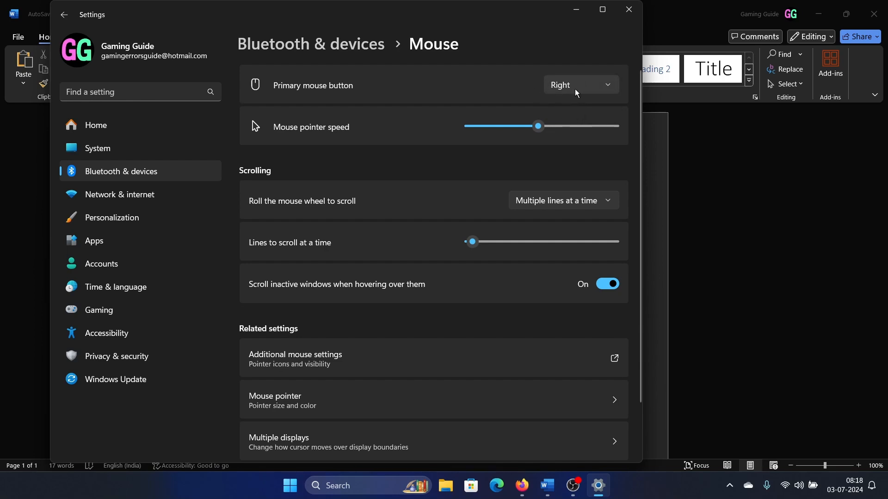
{"action": "mouse_move", "coordinate": [592, 90]}
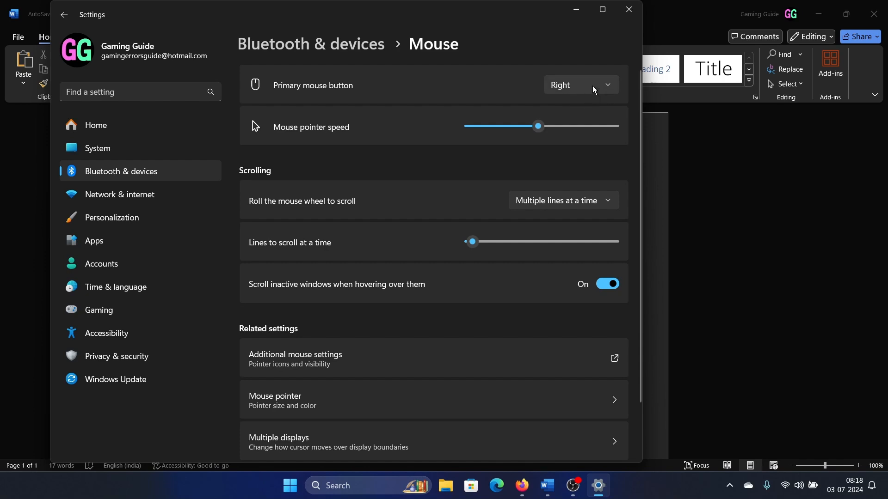
{"action": "mouse_move", "coordinate": [583, 90]}
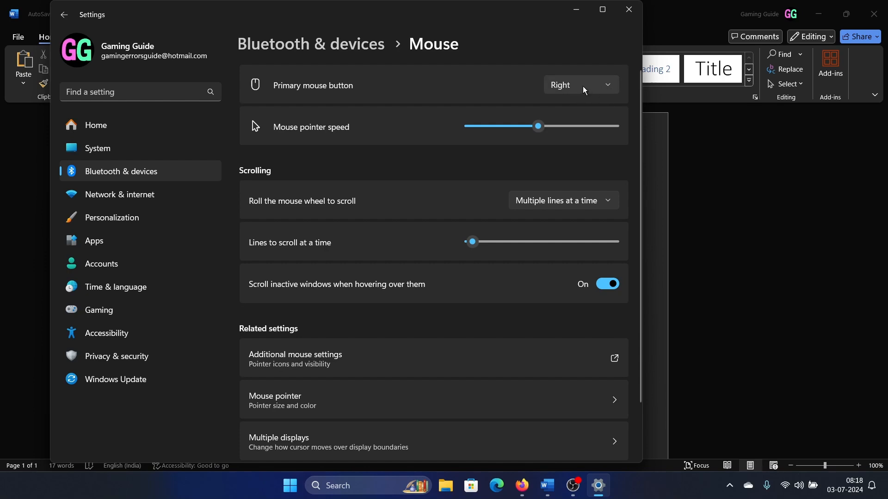
{"action": "left_click", "coordinate": [579, 85]}
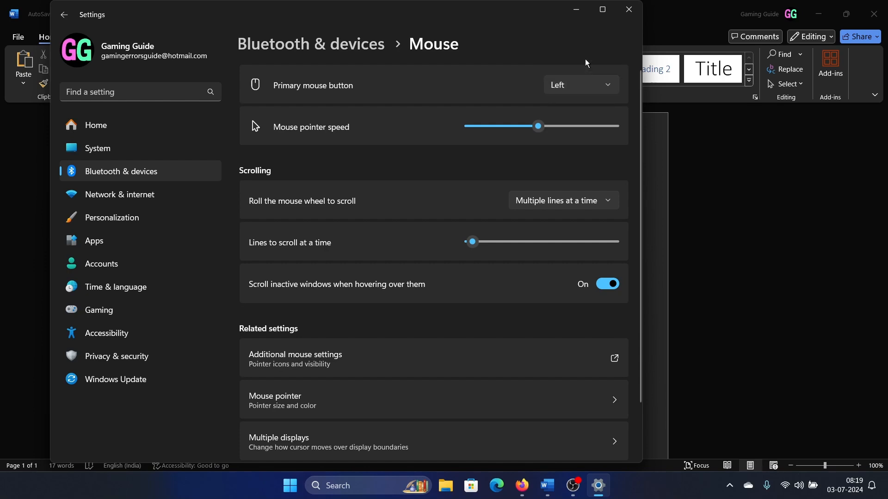
{"action": "mouse_move", "coordinate": [585, 81]}
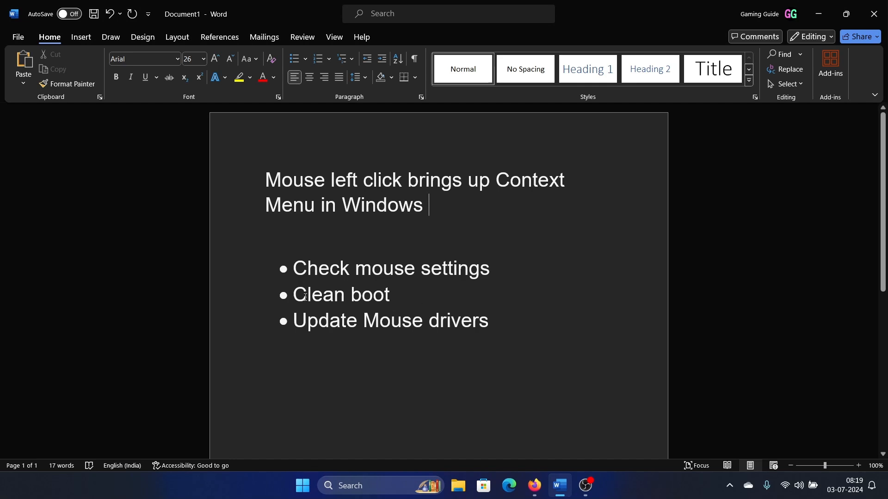
- Highlight the Clean boot bullet in Word and search Windows for 'services'
{"action": "double_click", "coordinate": [339, 295]}
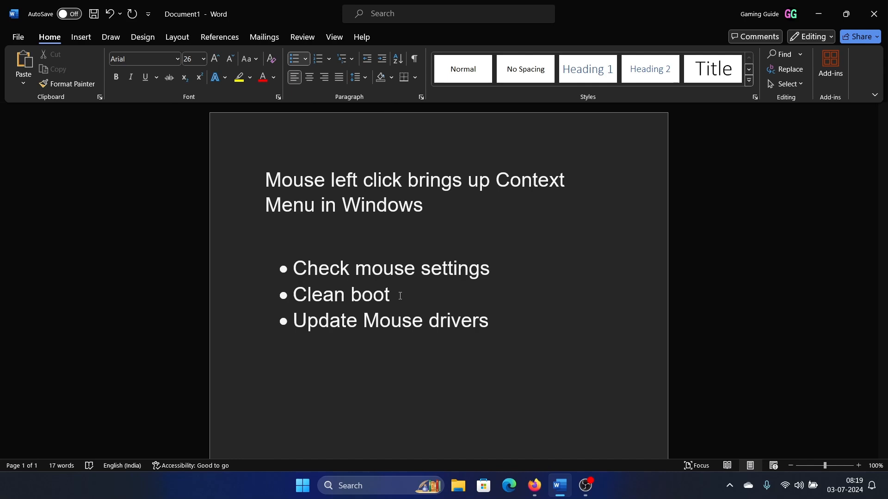
{"action": "left_click", "coordinate": [395, 294]}
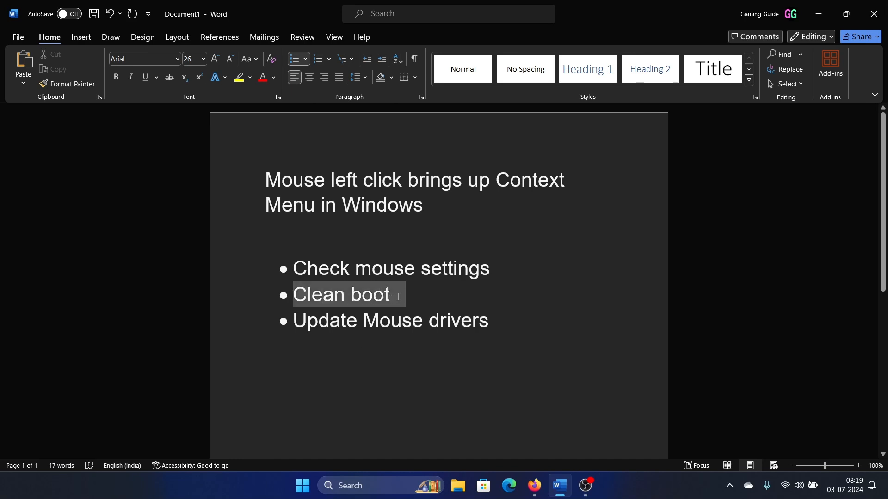
{"action": "type", "text": "services"}
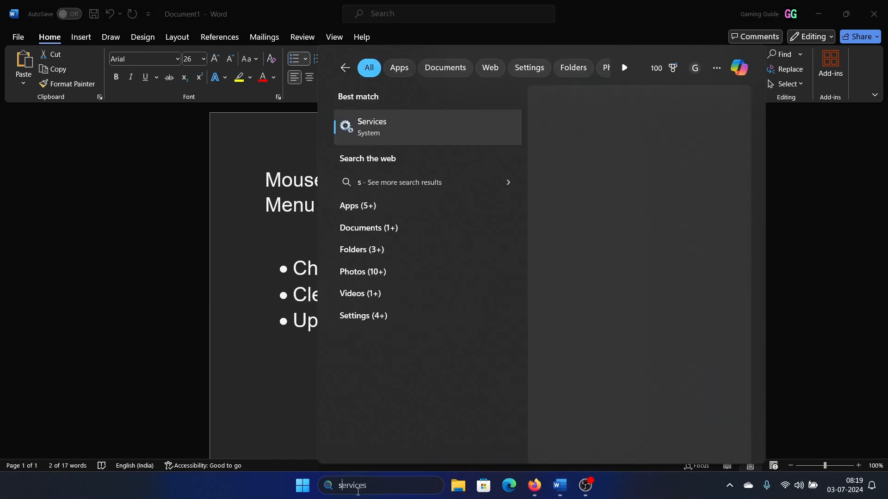
- In System Configuration's Services list, hide all Microsoft services and close the window
{"action": "type", "text": "system Configuration"}
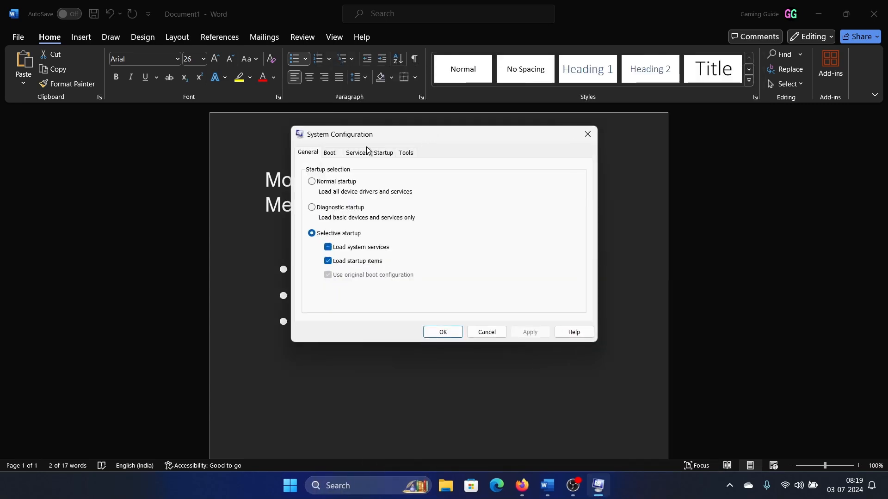
{"action": "left_click", "coordinate": [356, 153]}
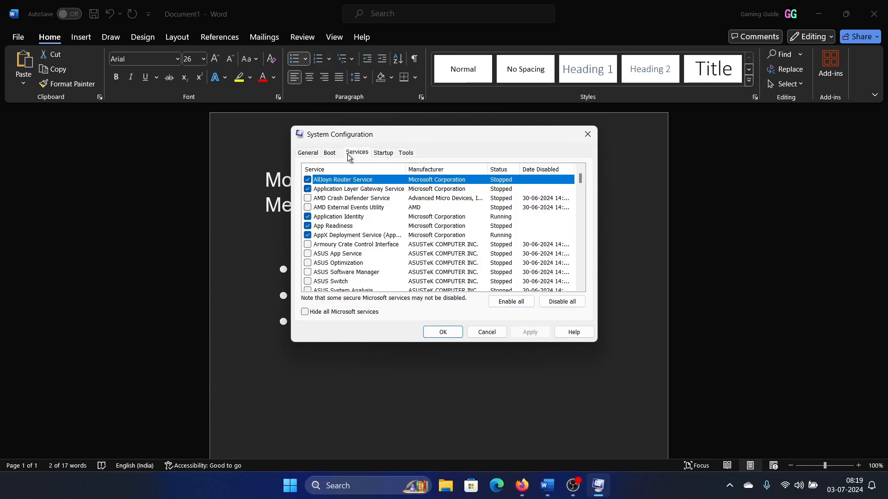
{"action": "left_click", "coordinate": [304, 313]}
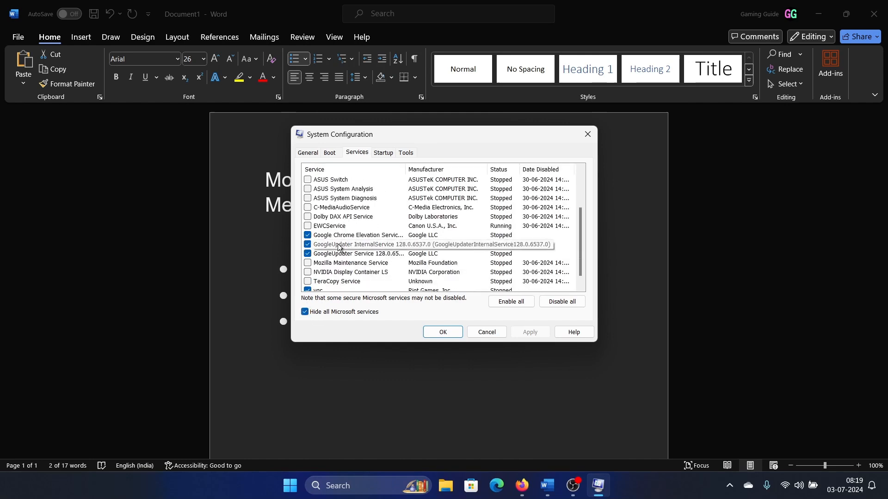
{"action": "left_click", "coordinate": [561, 301]}
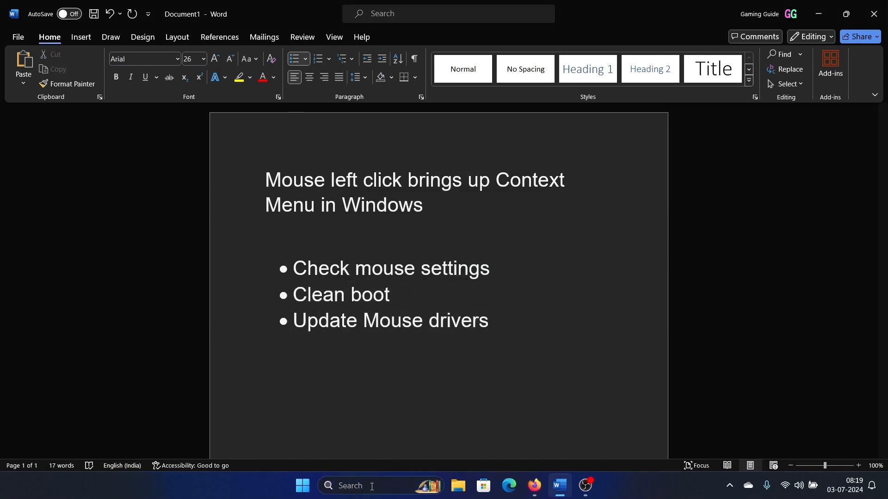
- Launch Device Manager from search, check the HID-compliant mouse, then close it
{"action": "type", "text": "device Manager"}
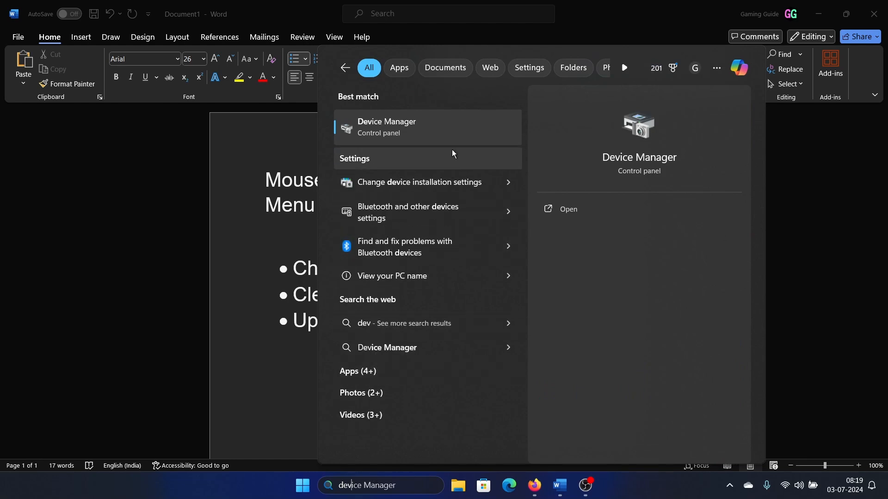
{"action": "left_click", "coordinate": [566, 209]}
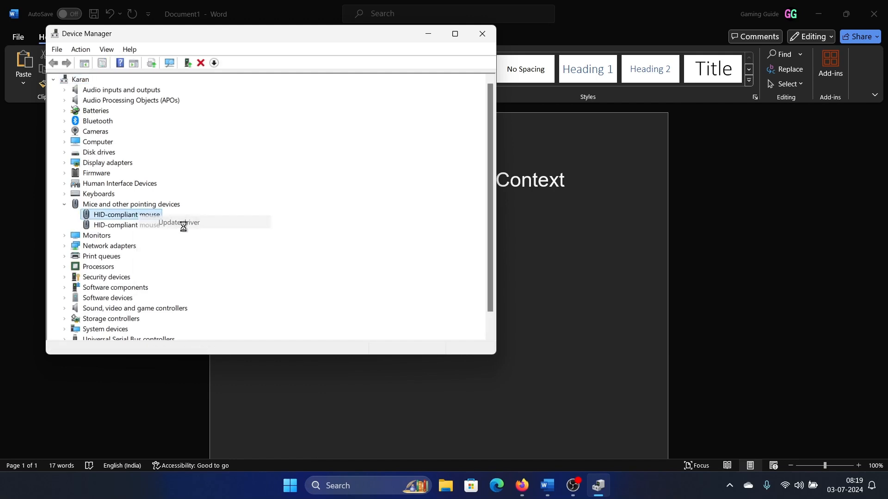
{"action": "mouse_move", "coordinate": [122, 214]}
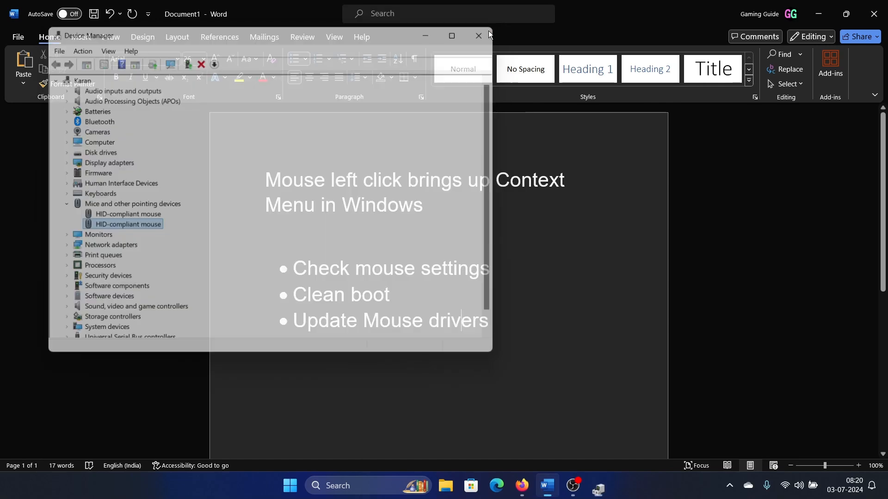
{"action": "left_click", "coordinate": [477, 36]}
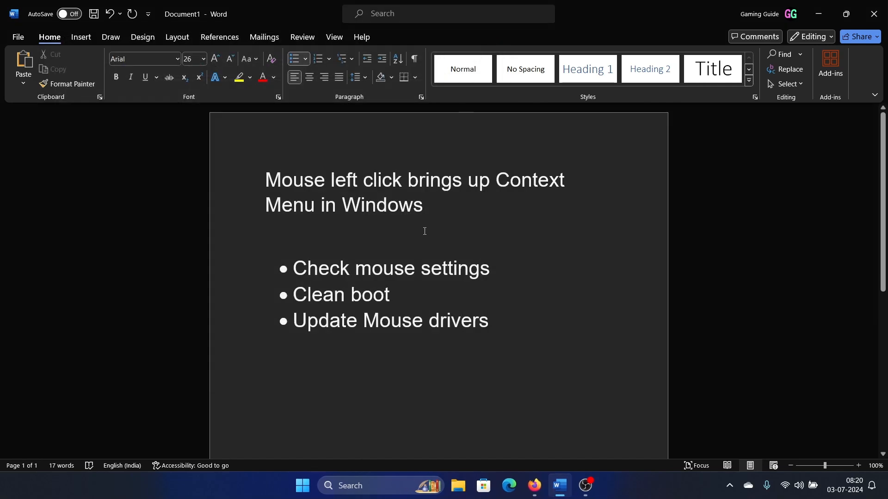